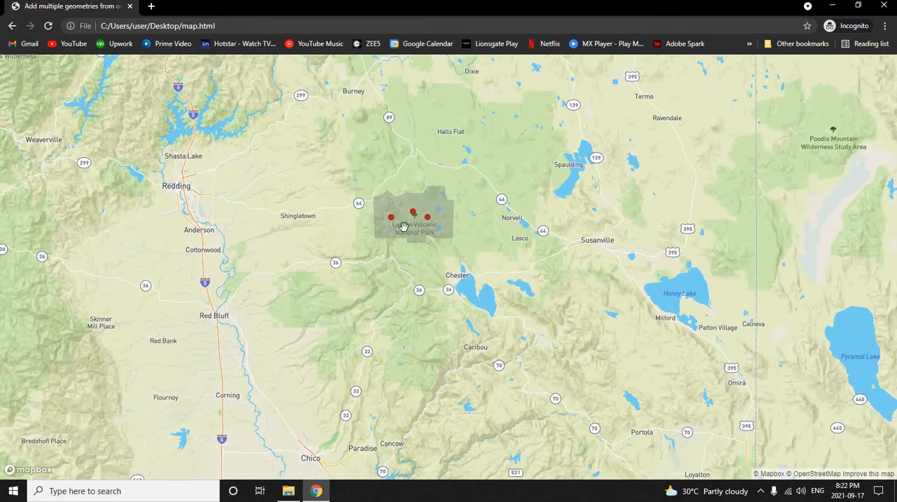
Scroll down the local map.html page showing the polygon and point markers.
scroll("down", 3)
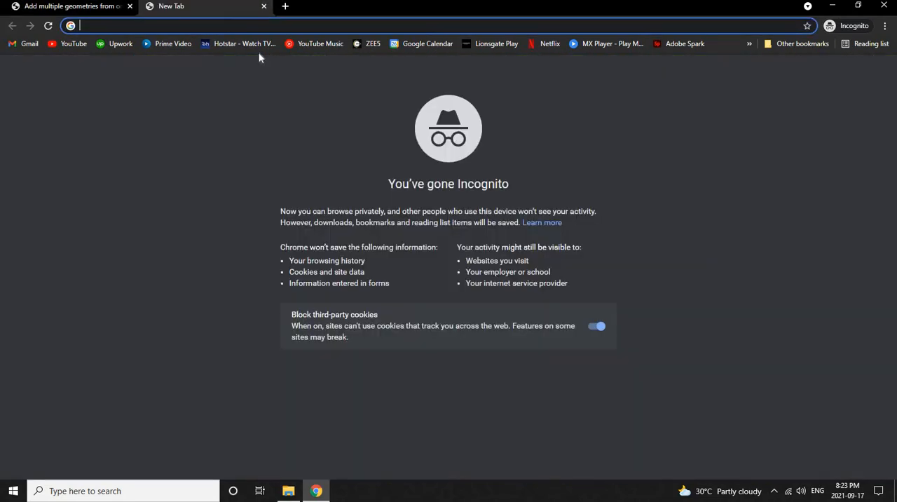
Go to mapbox.com, start Sign up, and enter the username and Gmail address.
type("mapbox.com")
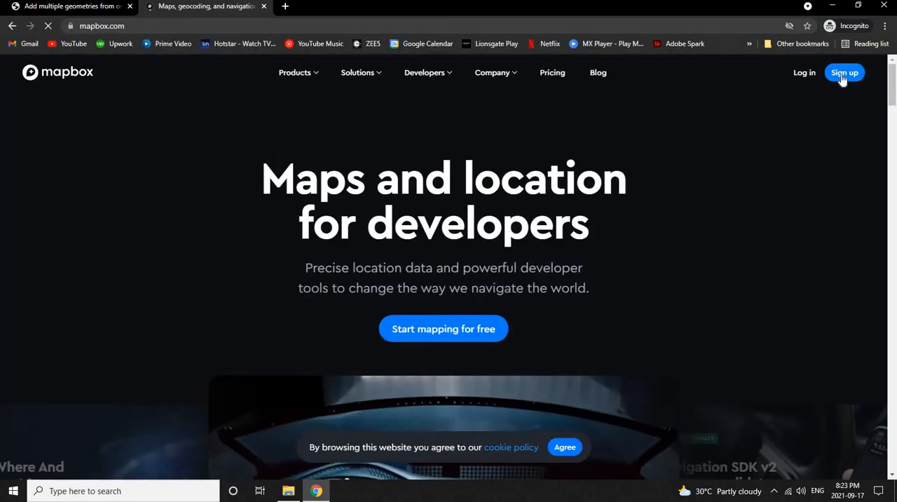
left_click(844, 73)
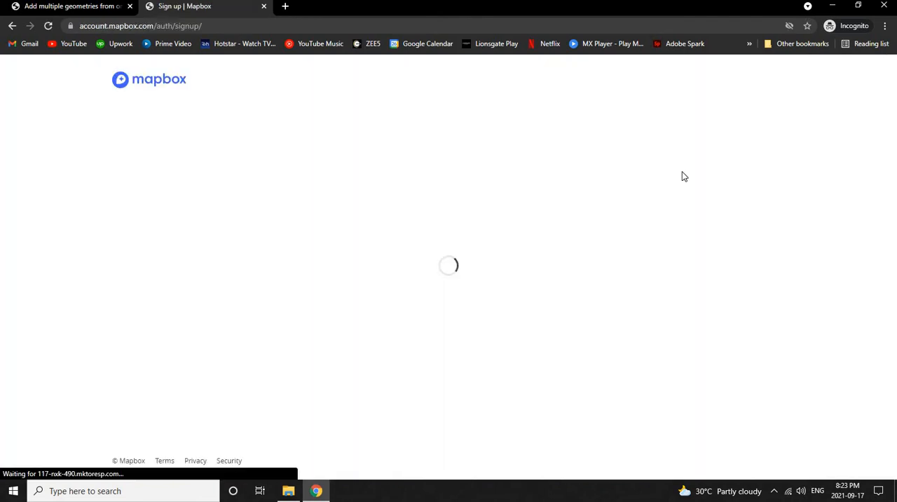
type("GIS")
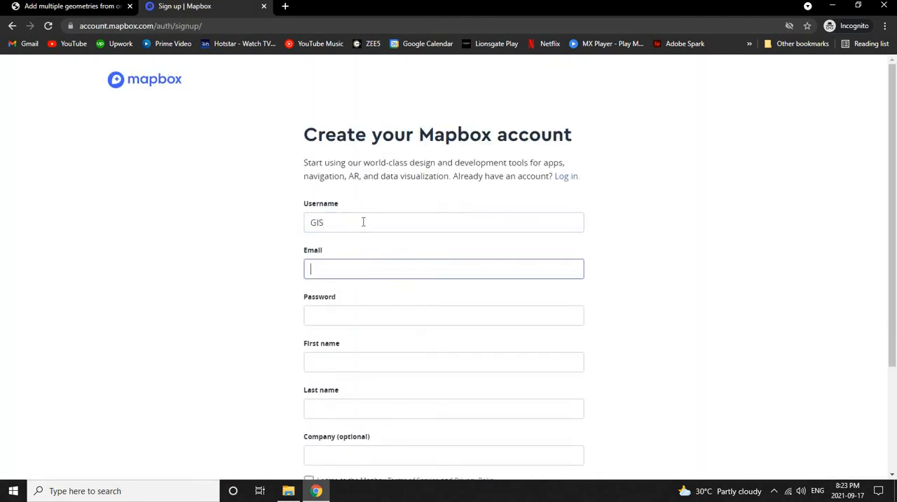
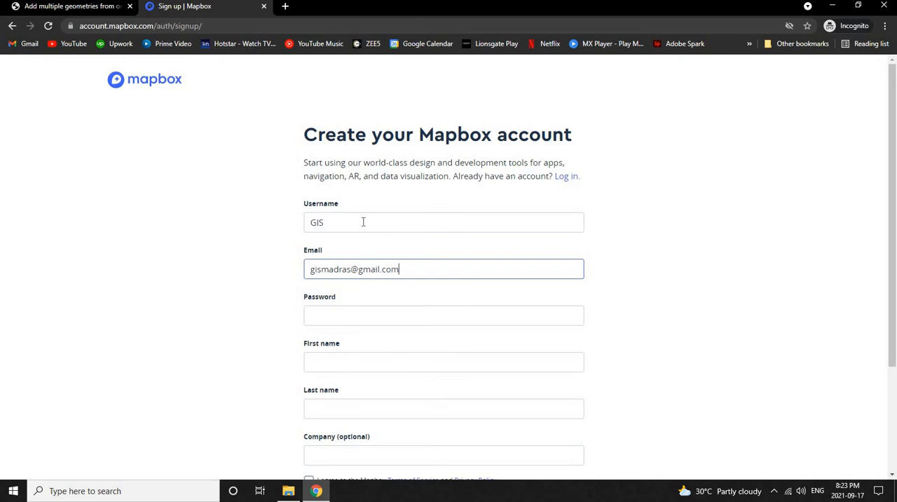
Enter the password and name, accept the terms and submit the registration with Get started.
left_click(443, 314)
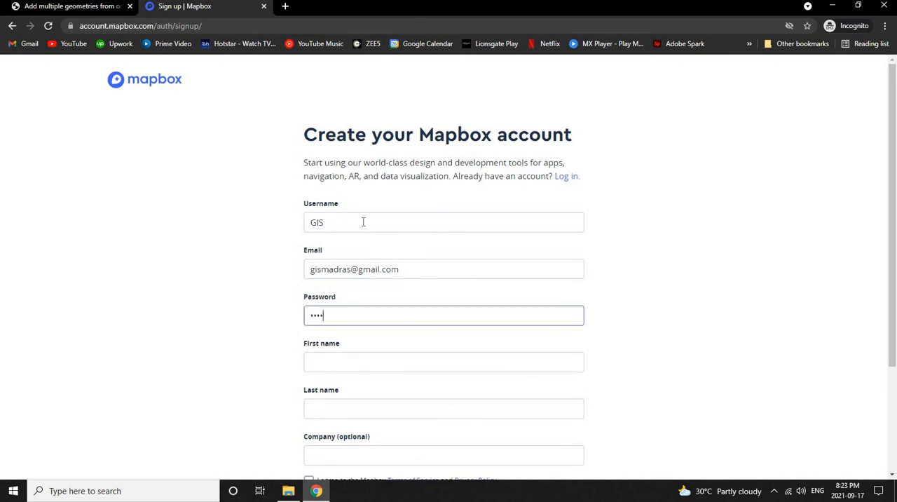
scroll("down", 3)
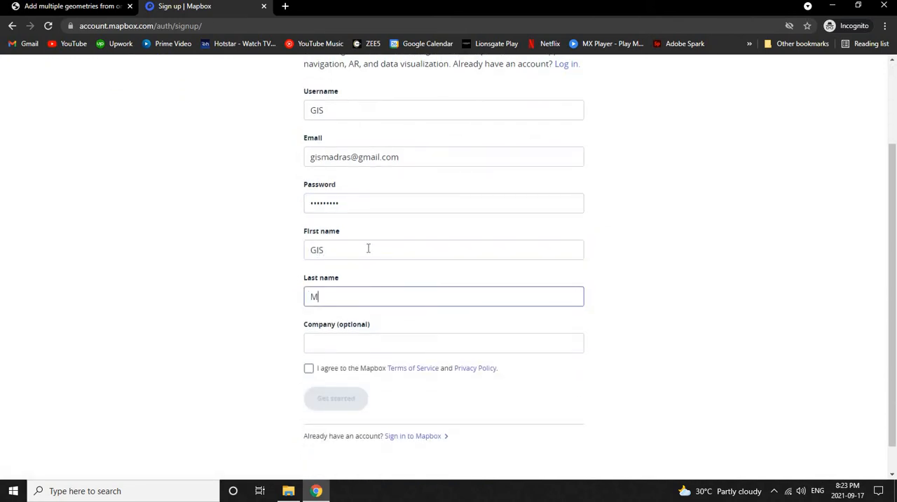
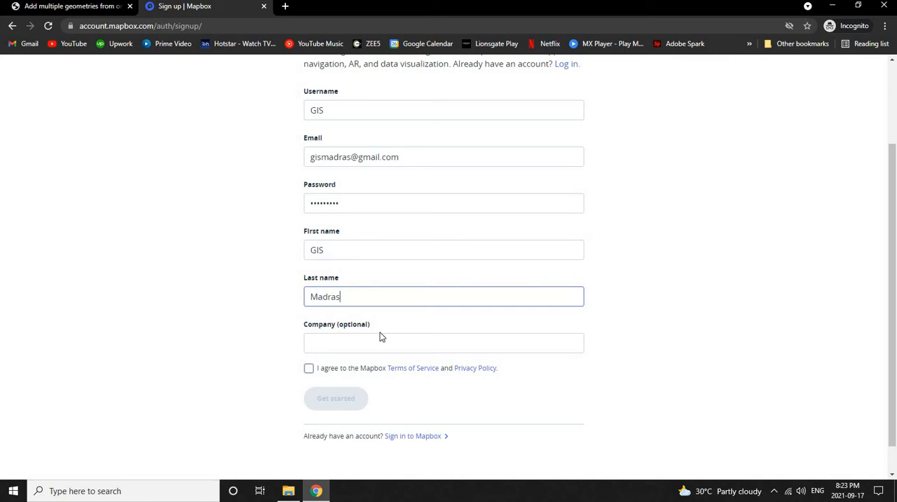
left_click(308, 367)
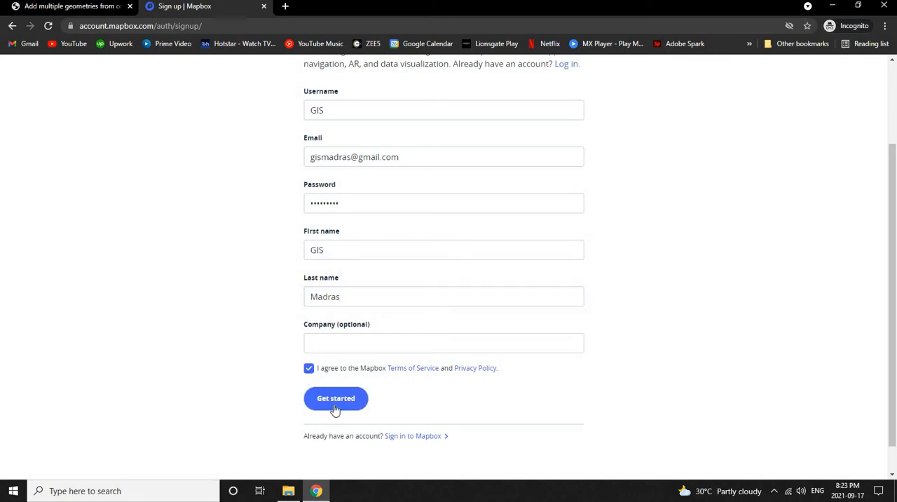
left_click(337, 398)
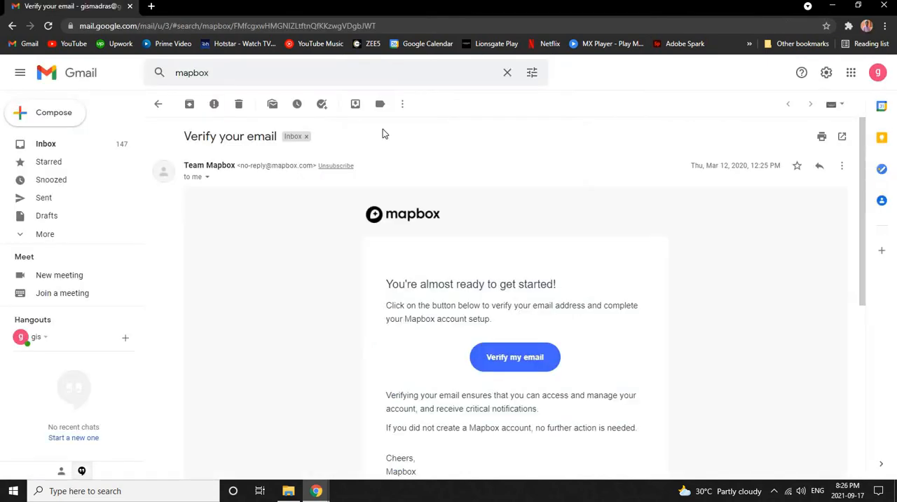
mouse_move(442, 178)
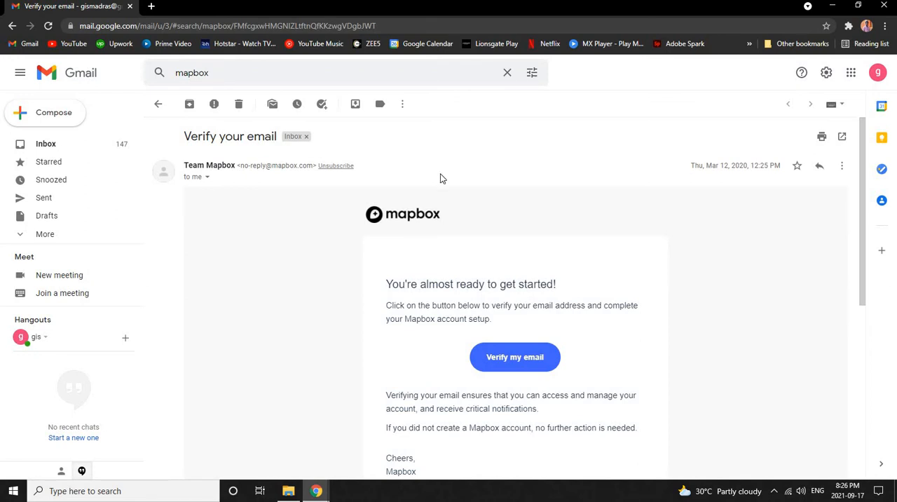
Scroll the Mapbox verification email in Gmail and use its Verify my email button.
scroll("down", 3)
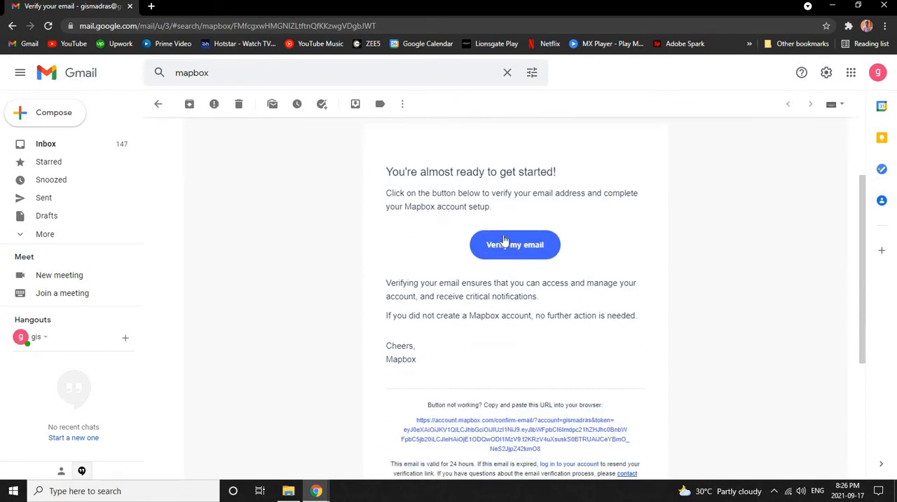
mouse_move(516, 241)
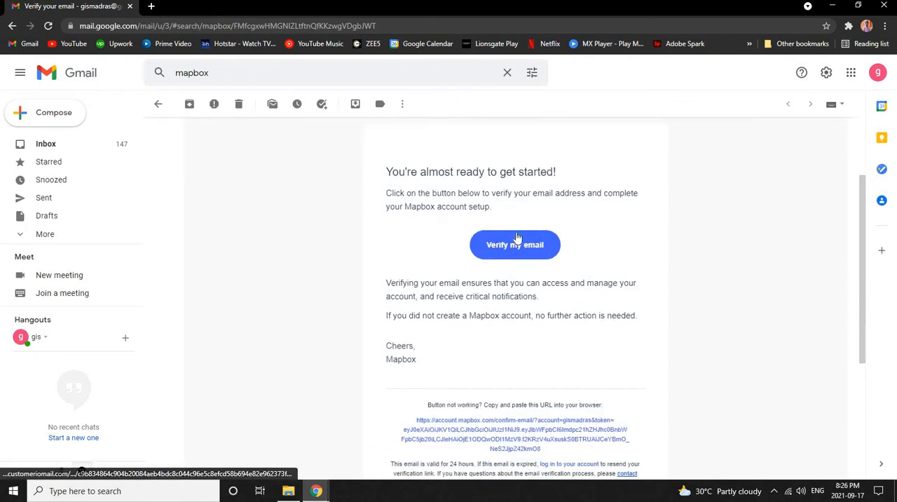
mouse_move(536, 247)
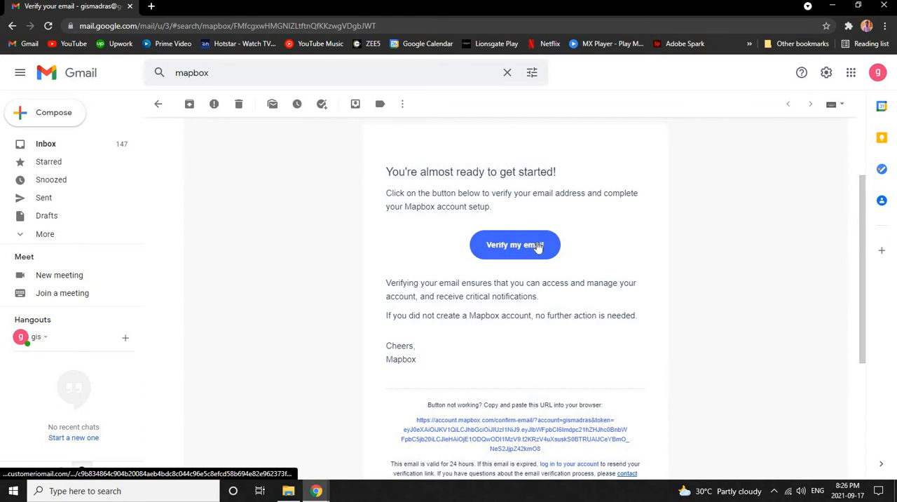
mouse_move(466, 143)
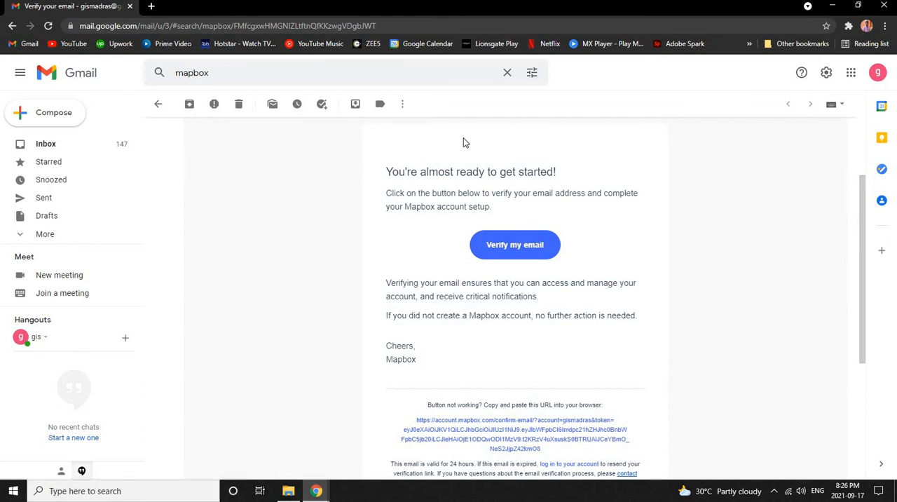
left_click(514, 244)
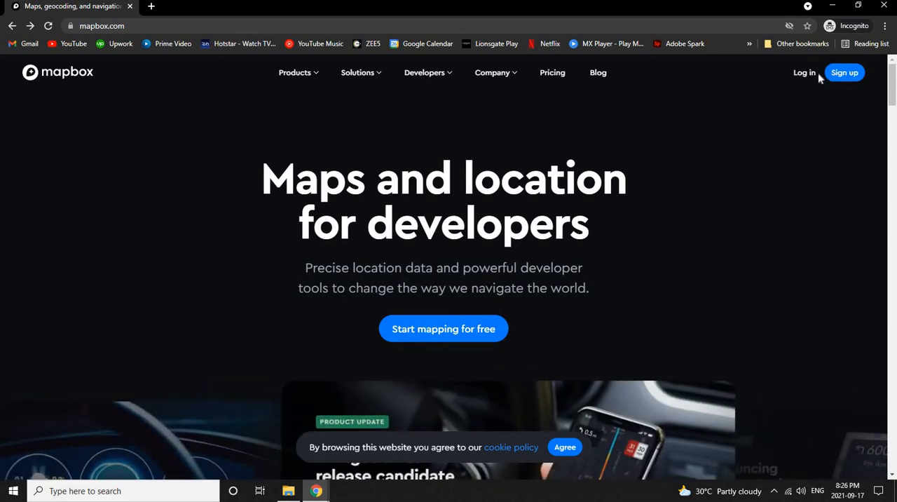
Log in to Mapbox with the account's Gmail address and password.
left_click(805, 73)
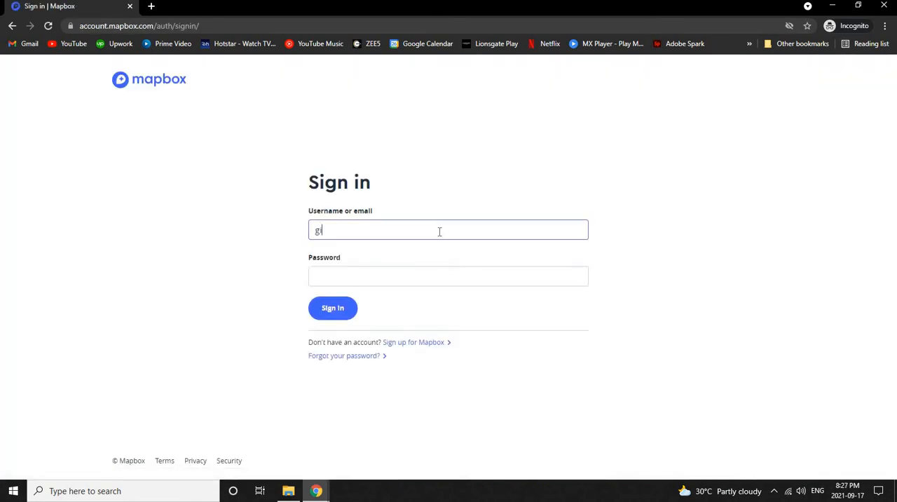
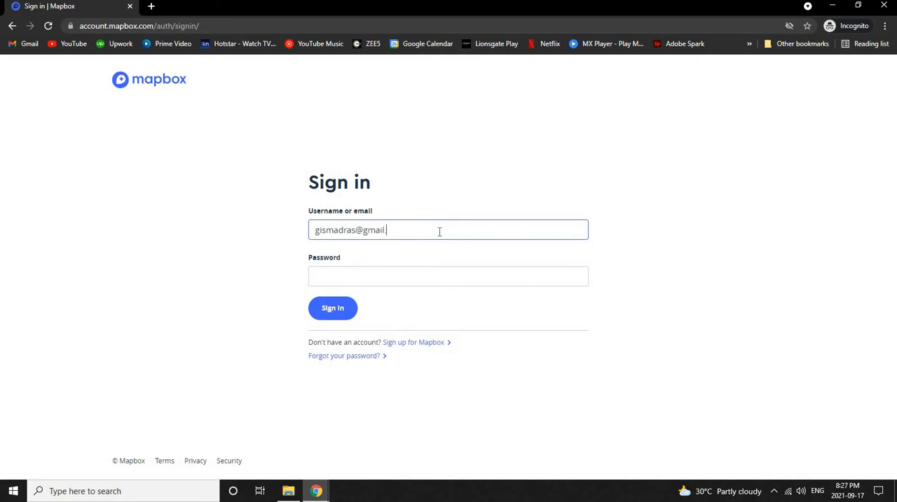
left_click(449, 275)
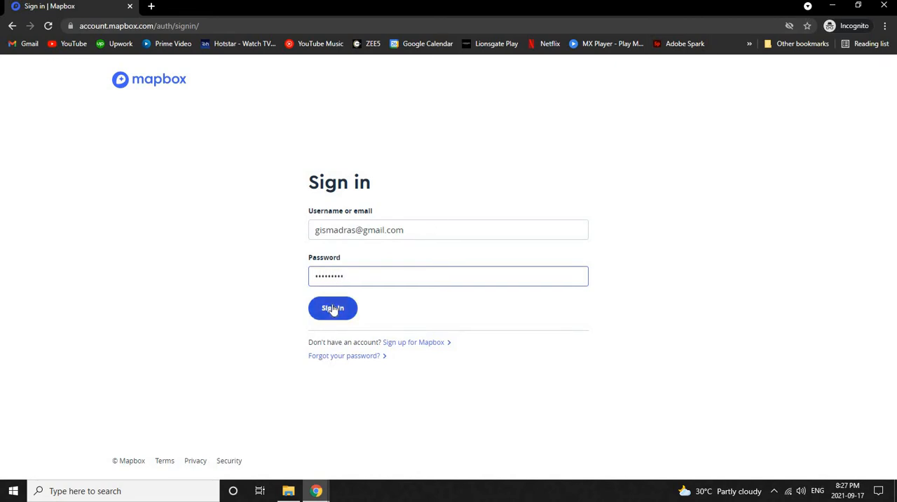
left_click(332, 309)
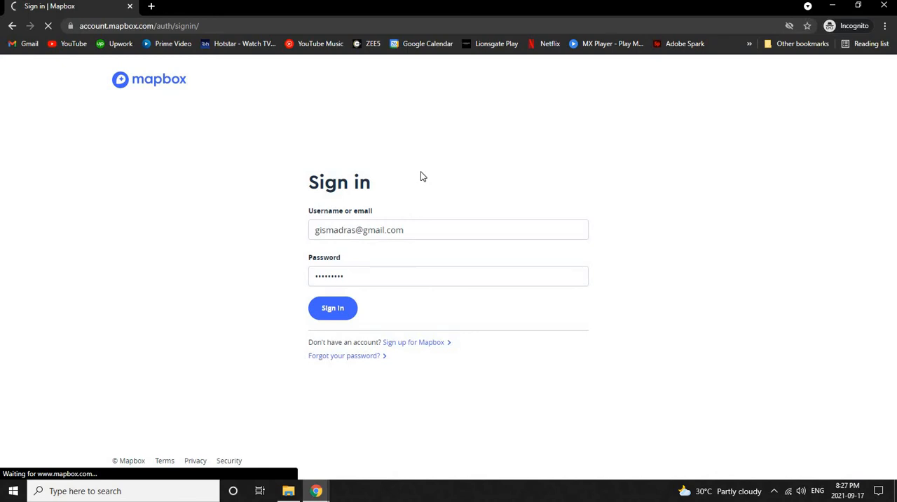
left_click(333, 309)
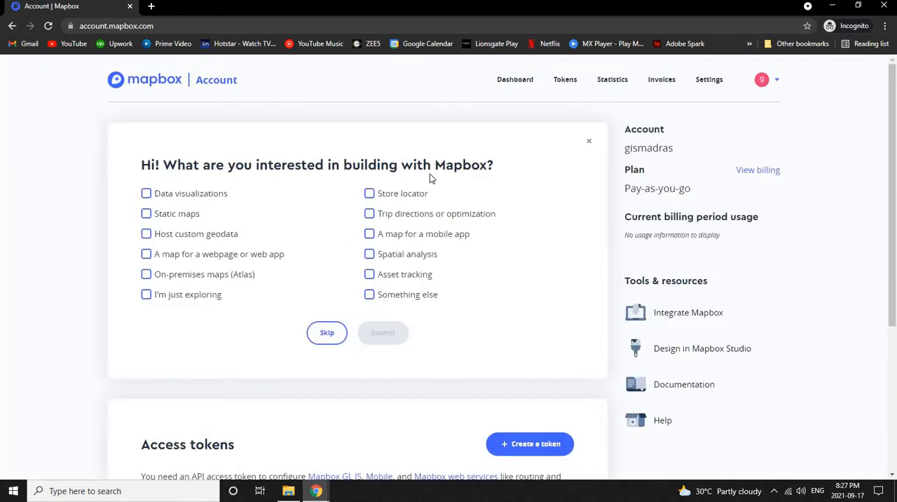
mouse_move(442, 176)
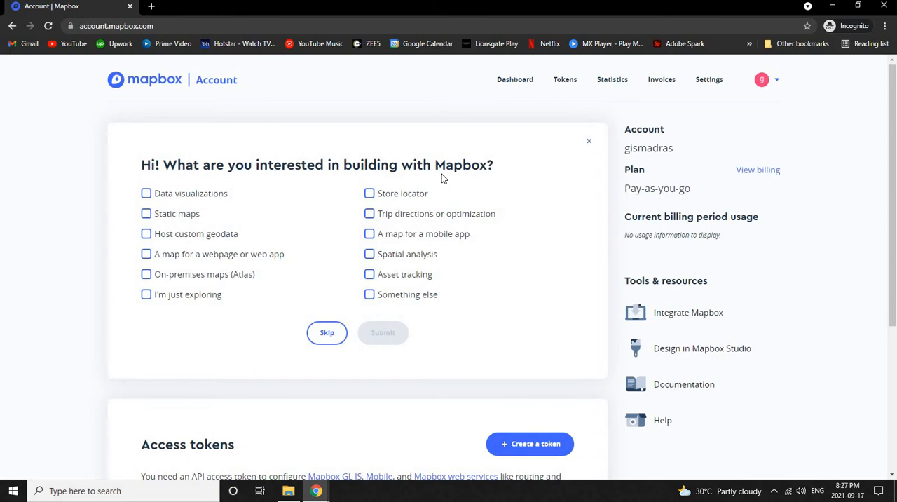
Dismiss the interest survey and choose the JS Maps SDK to reach the GL JS install page.
scroll("down", 3)
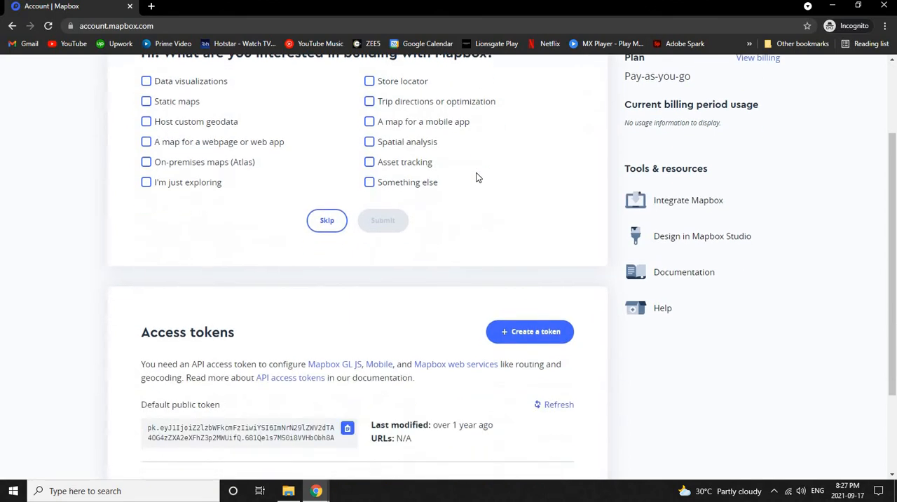
scroll("up", 3)
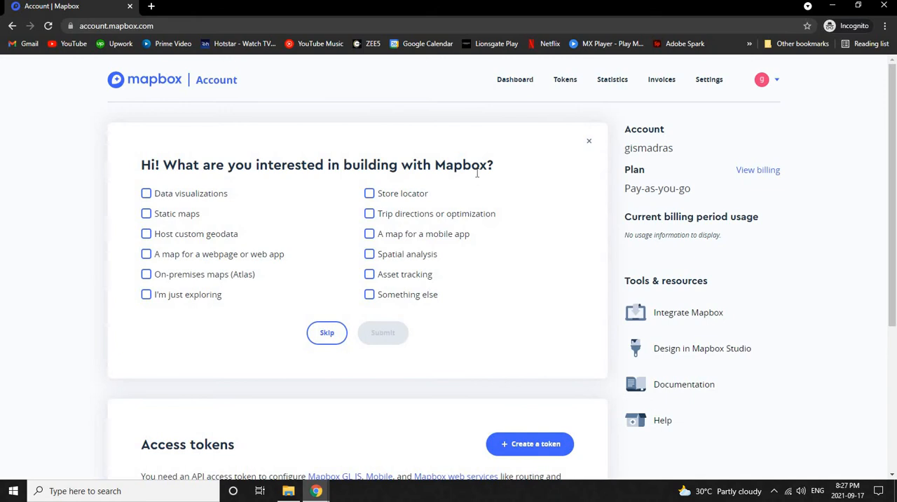
left_click(326, 332)
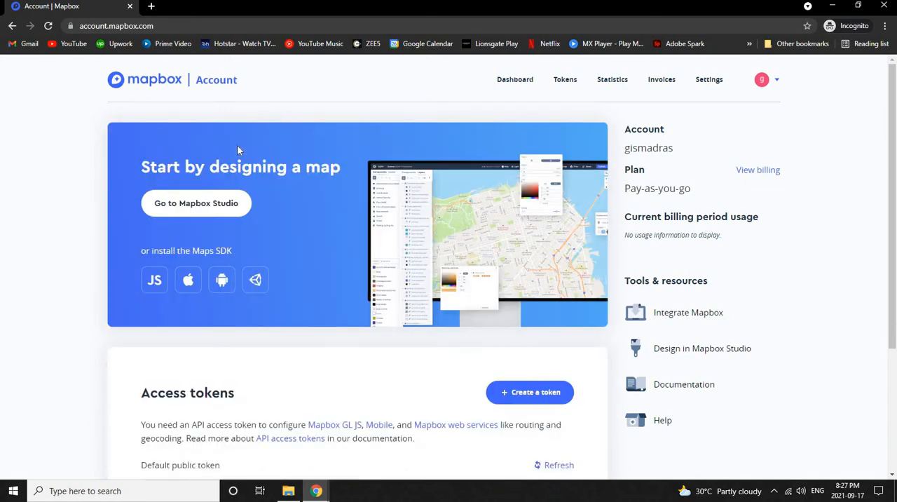
mouse_move(154, 279)
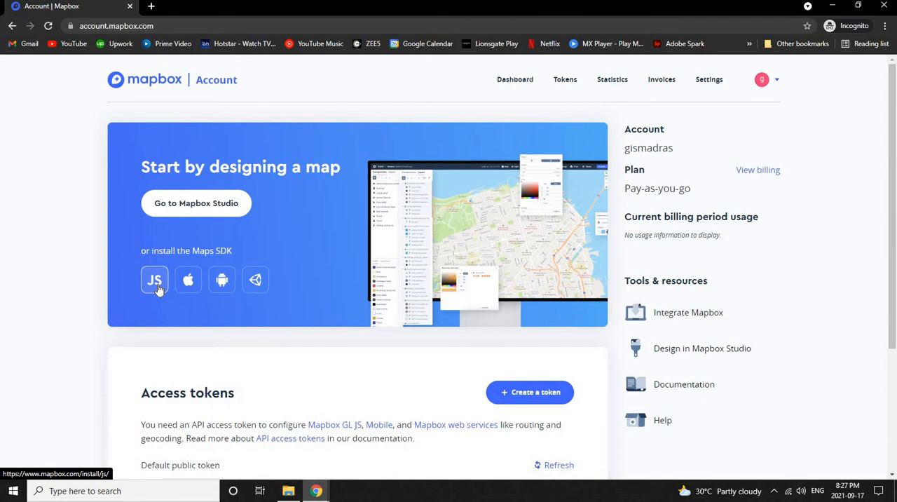
left_click(155, 279)
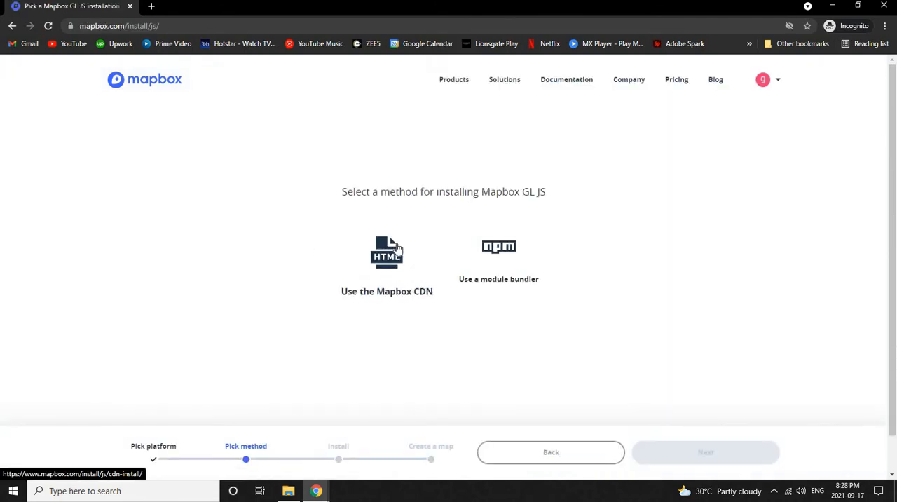
mouse_move(387, 252)
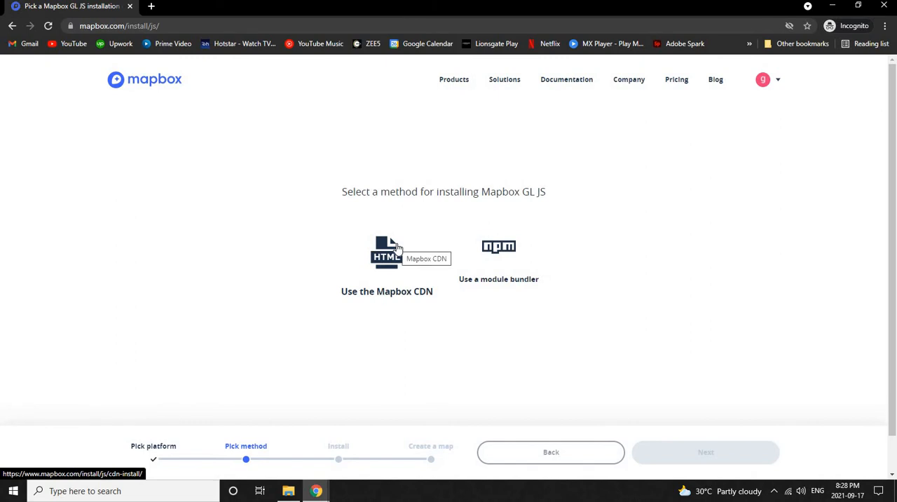
Choose 'Use the Mapbox CDN' for GL JS, then bring File Explorer forward.
left_click(387, 252)
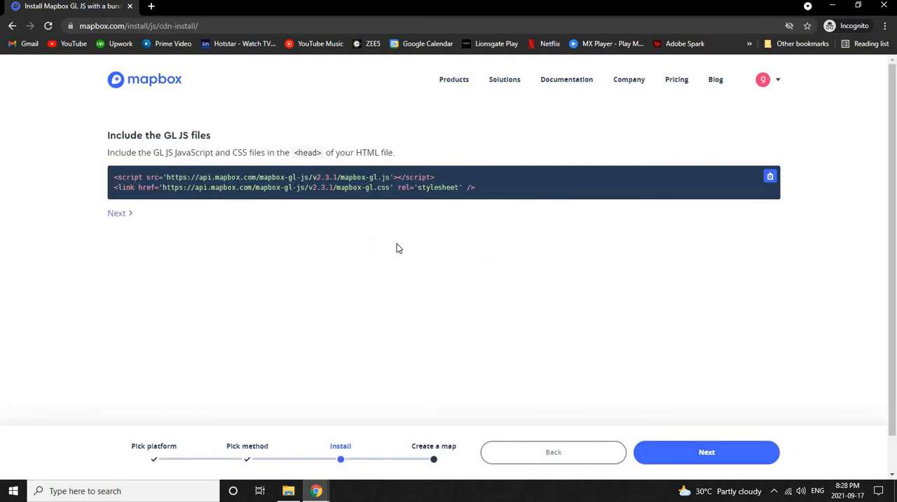
mouse_move(297, 475)
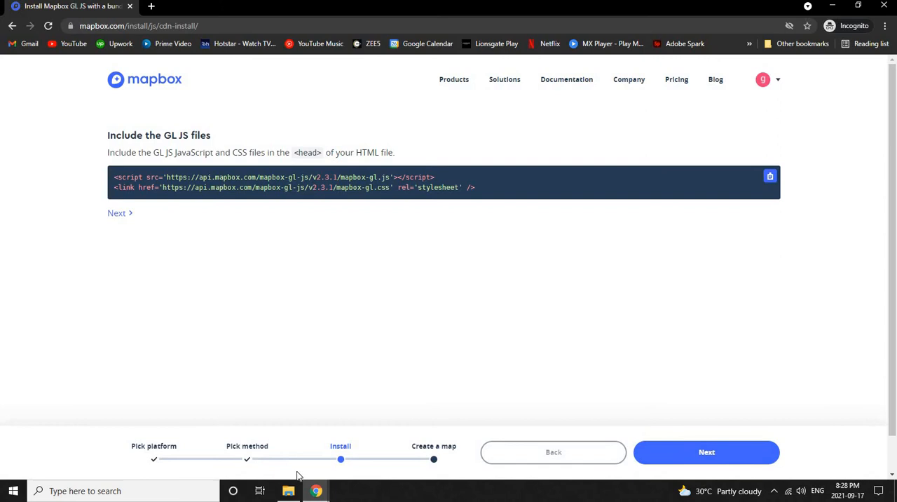
left_click(289, 491)
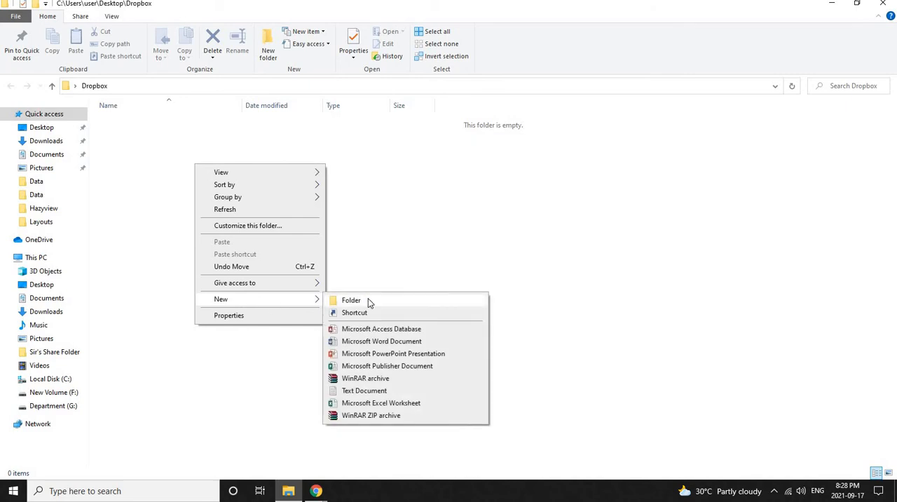
Create a new text document in the Dropbox folder, rename it map.html and confirm the extension change.
left_click(364, 390)
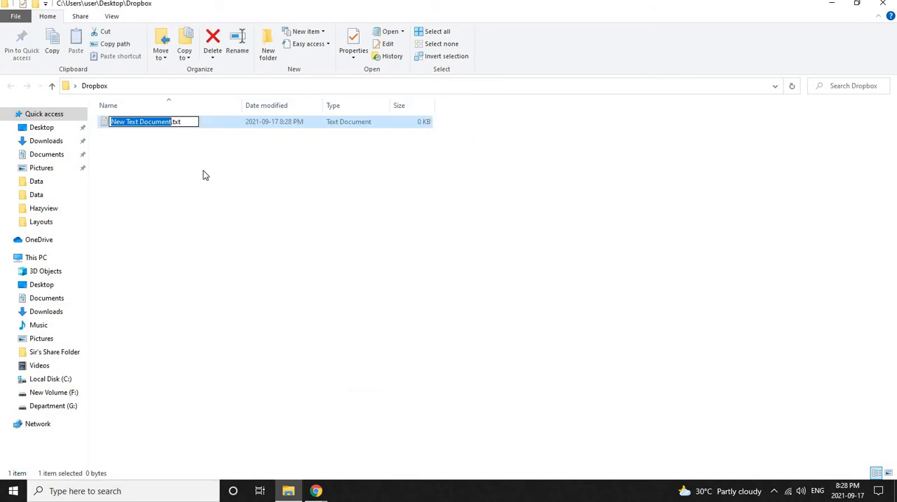
type("mapxt")
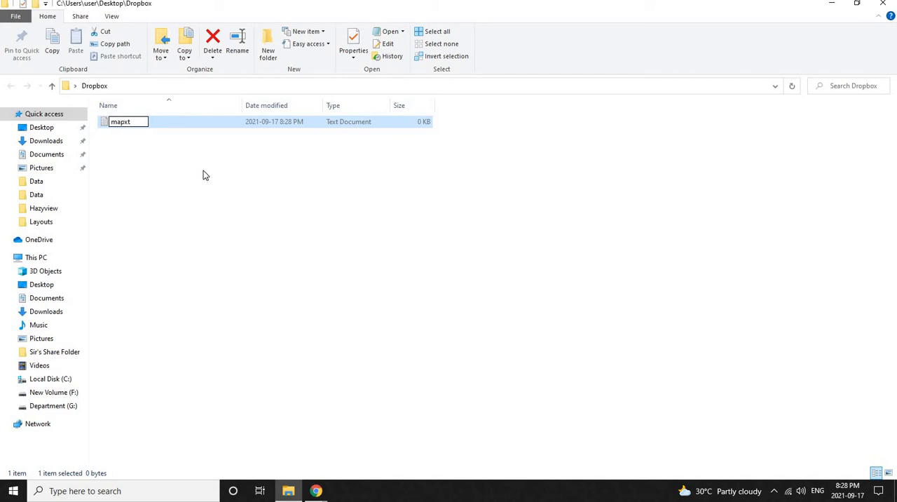
type("map.html")
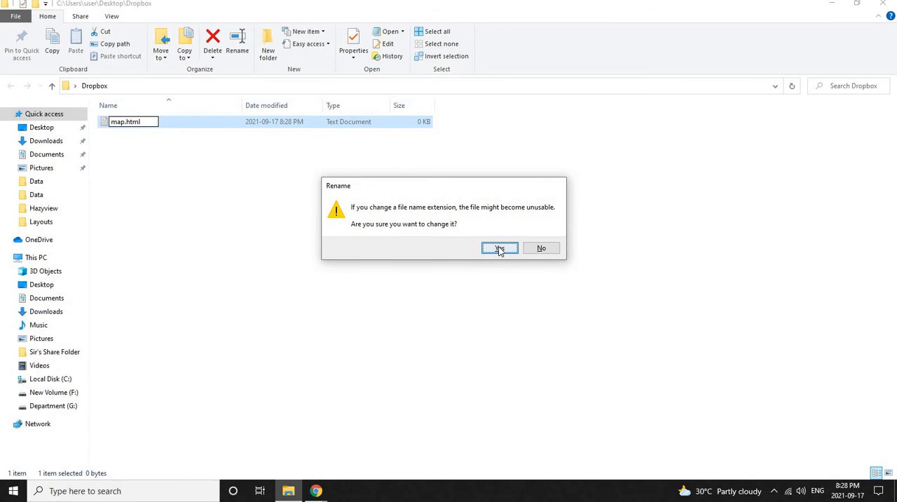
left_click(499, 247)
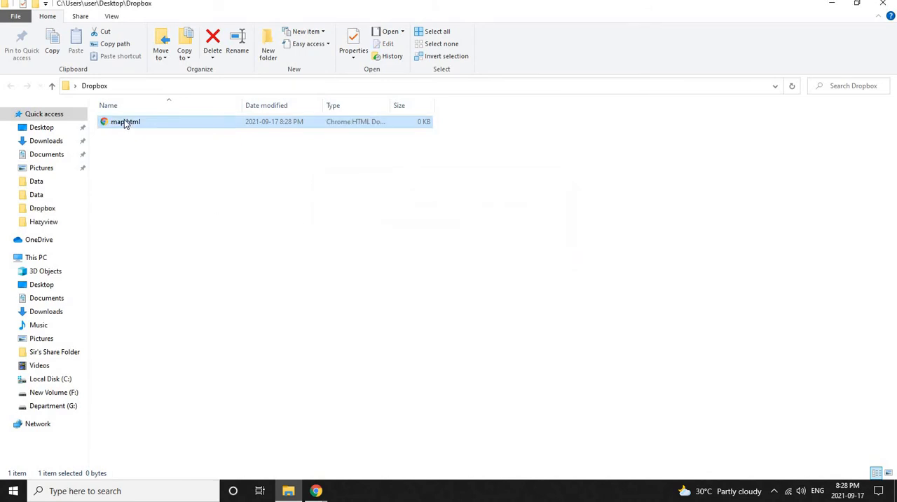
right_click(126, 121)
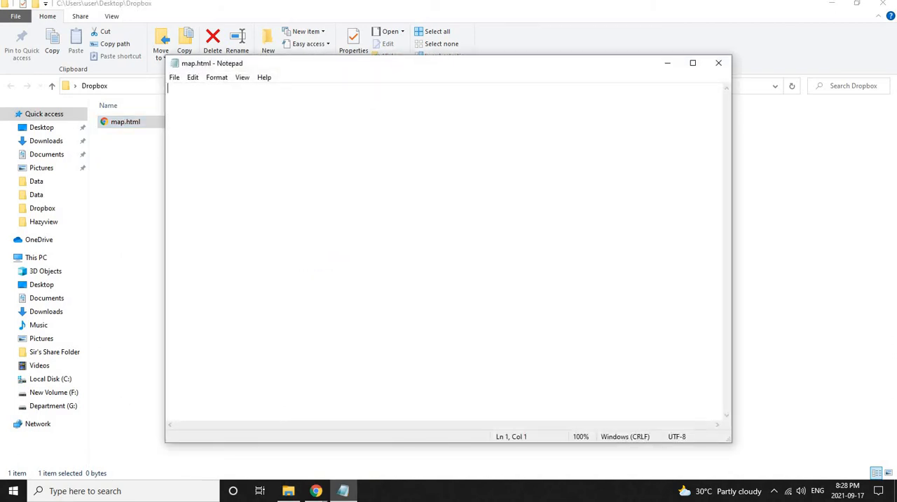
Write the opening <html> and <head> lines into map.html.
type("<htm")
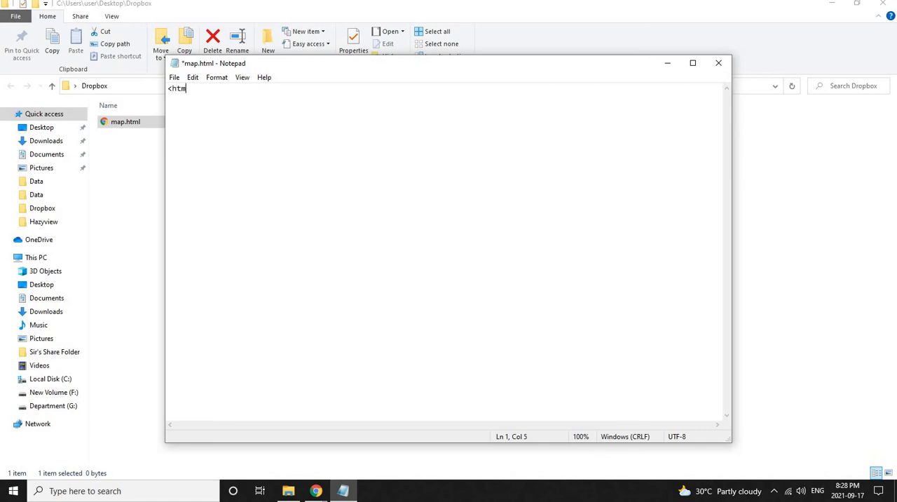
type("l>")
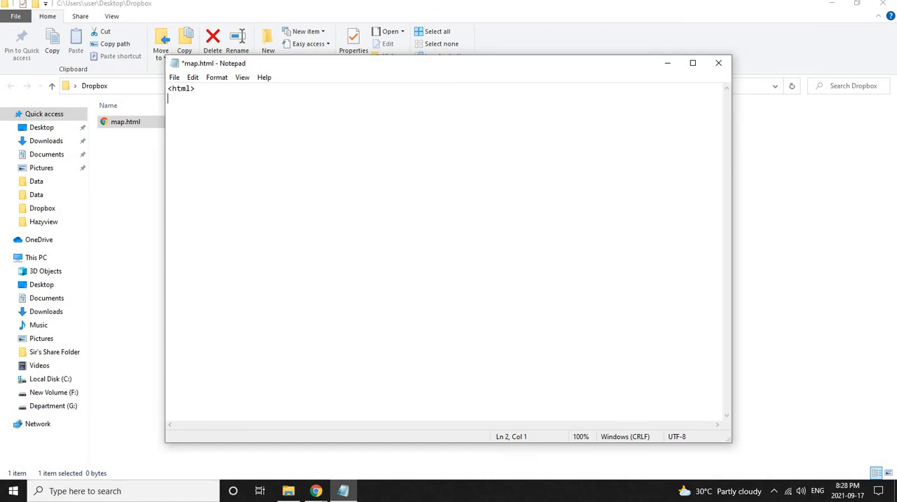
type("<h")
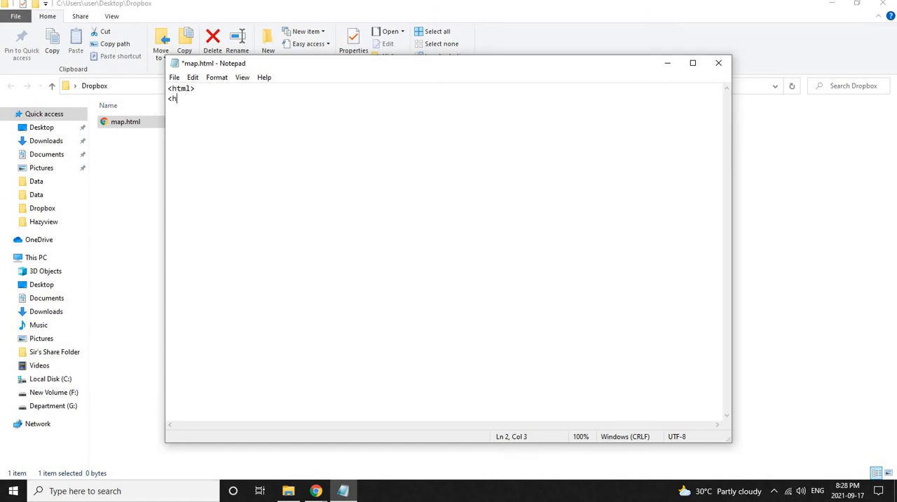
type("ead>")
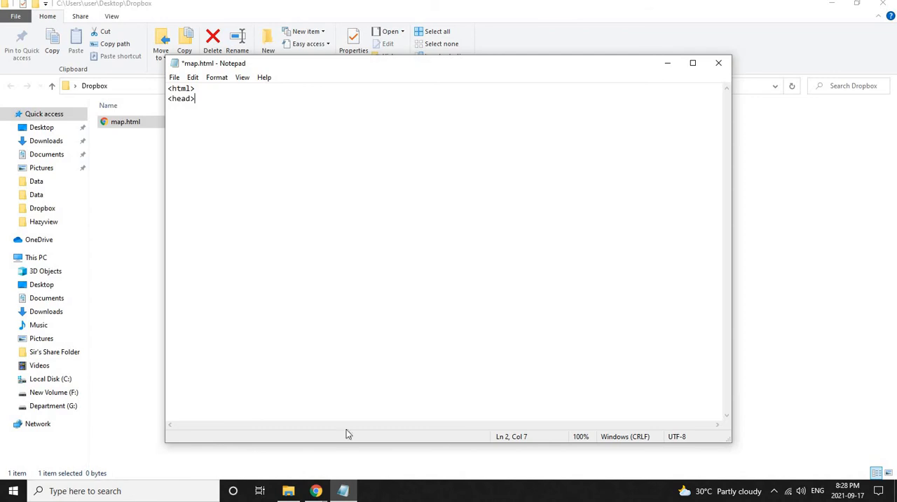
Return to the Mapbox CDN instructions and copy the GL JS script and stylesheet tags.
left_click(317, 491)
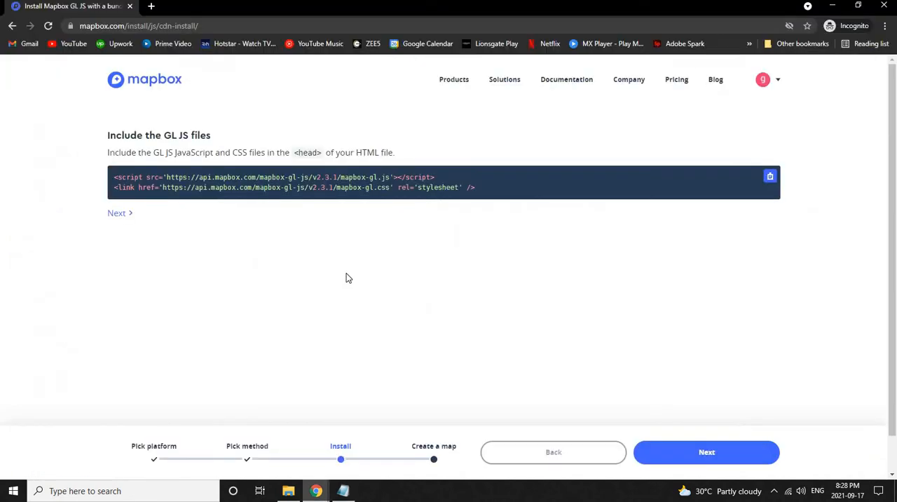
mouse_move(226, 82)
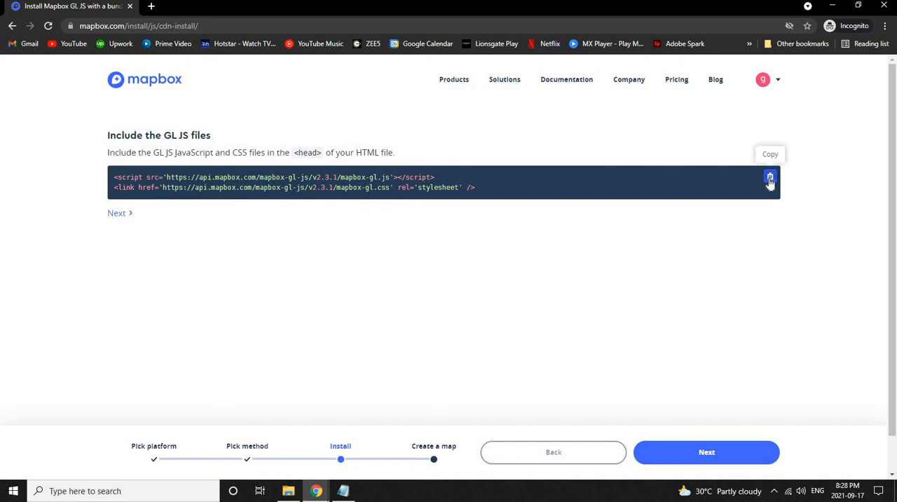
left_click(770, 179)
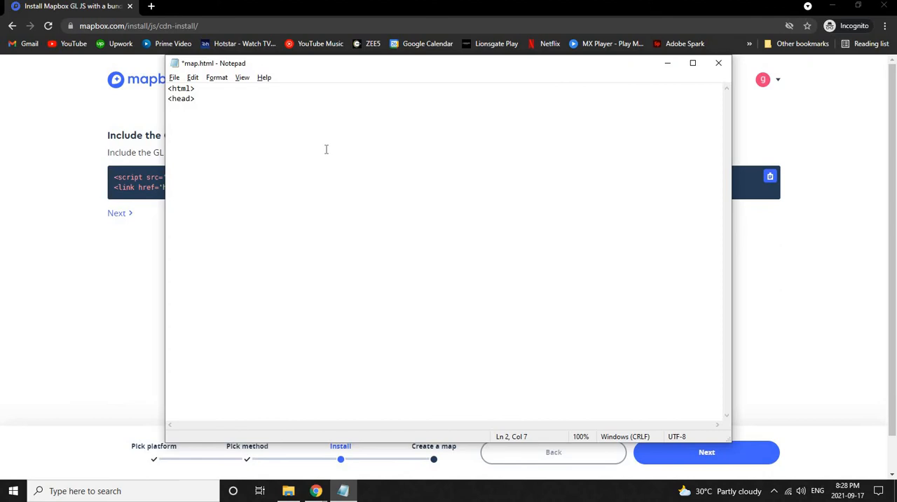
Paste the GL JS include tags into map.html, close with </head> and start a <body> tag.
key("Return")
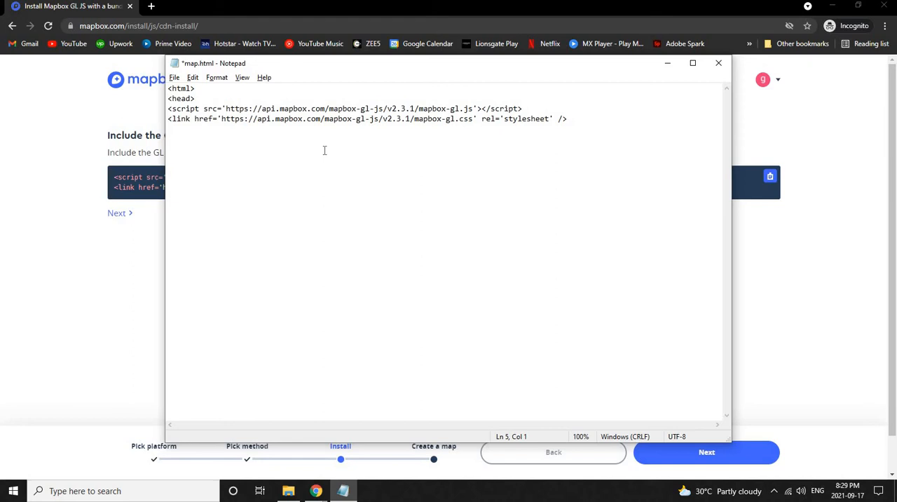
type("</")
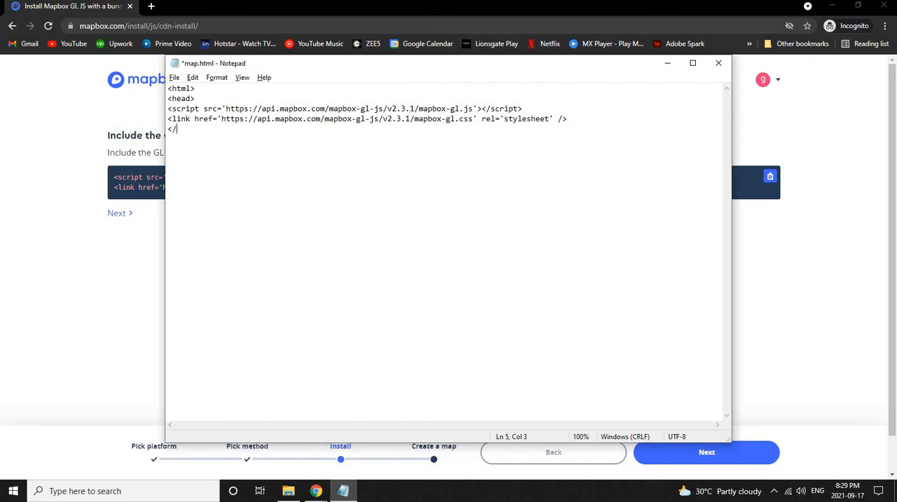
type("he")
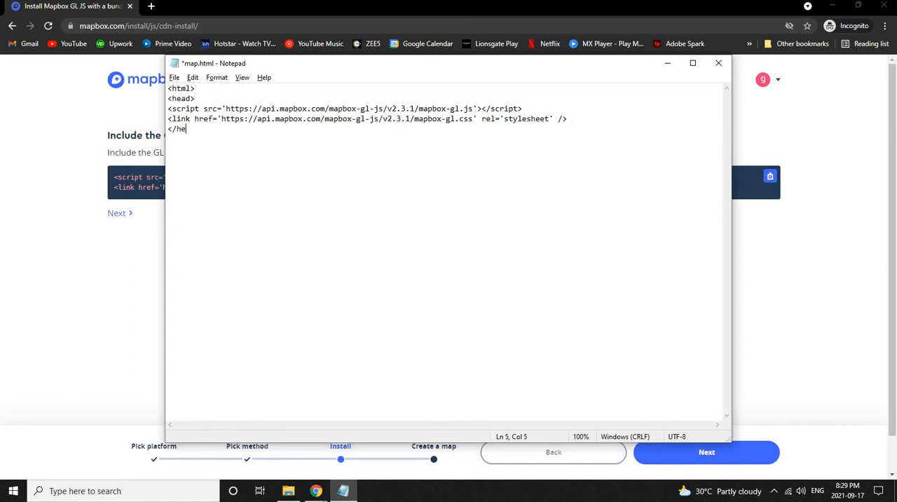
type("ad>")
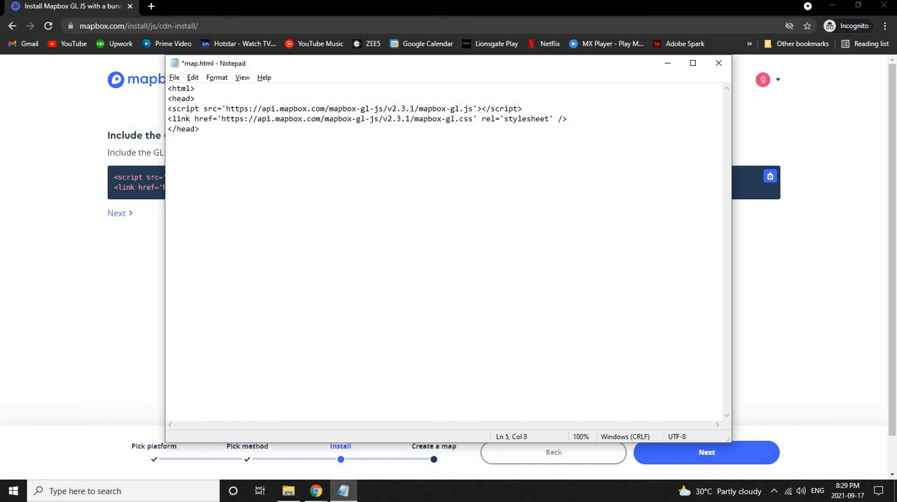
type("<")
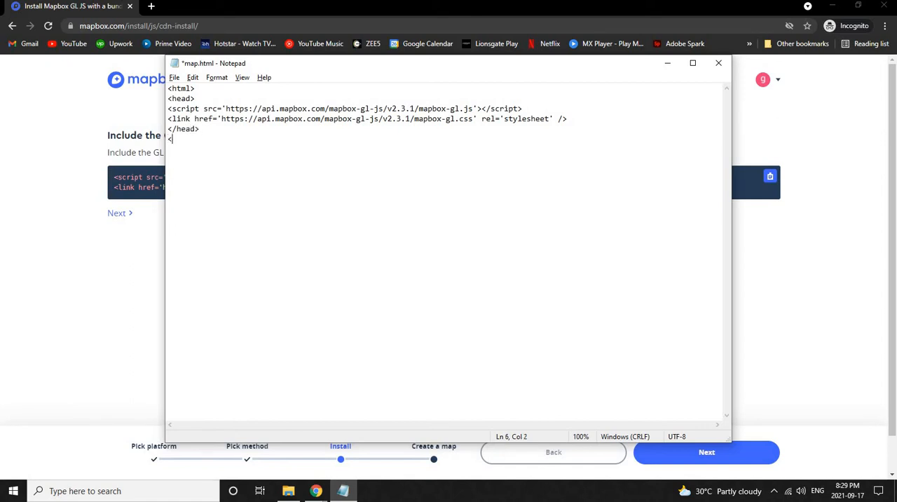
type("<body")
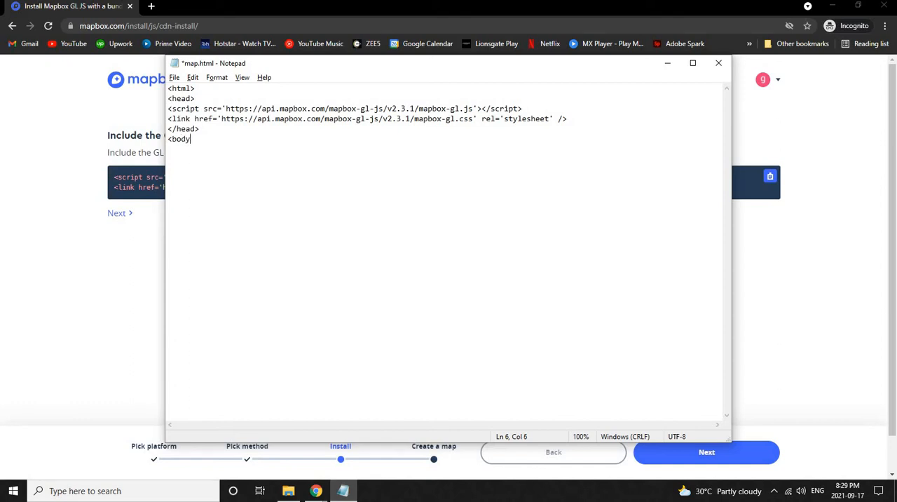
type(">")
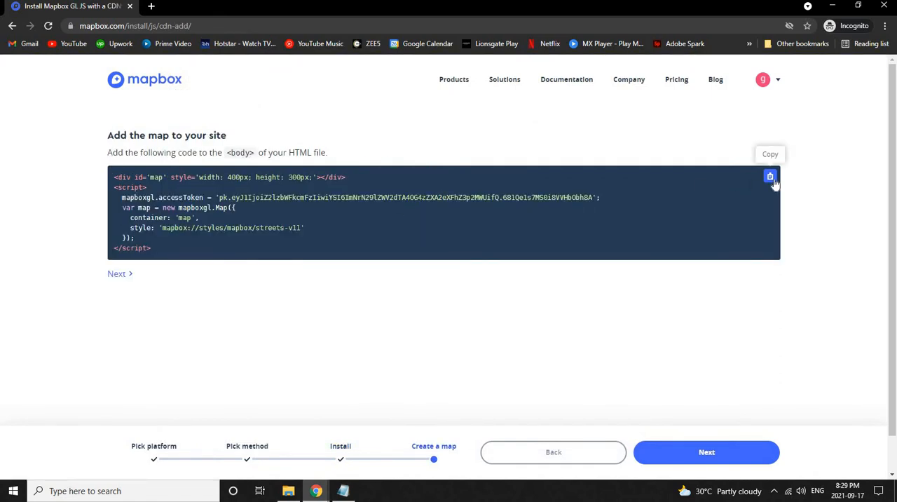
Copy the map div and accessToken script snippet and paste it into map.html's body in Notepad.
left_click(769, 177)
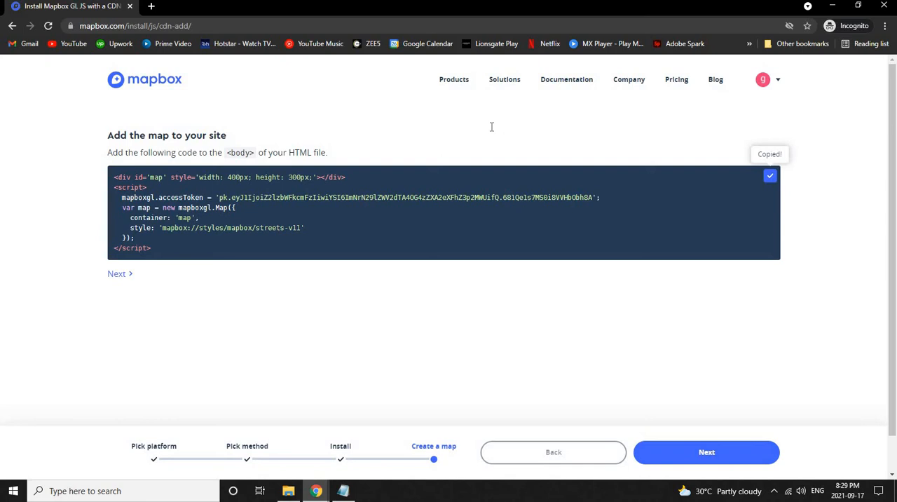
left_click(342, 491)
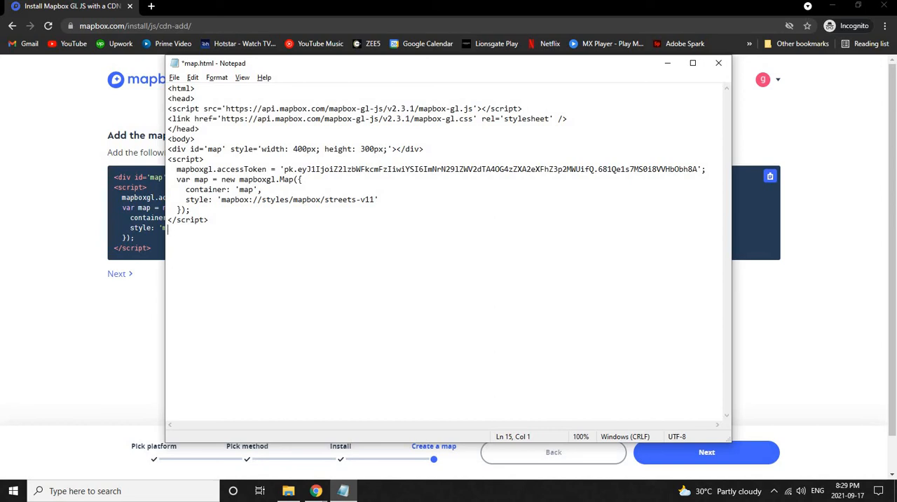
Add the closing </body> and </html> tags to map.html and save the file.
type("<")
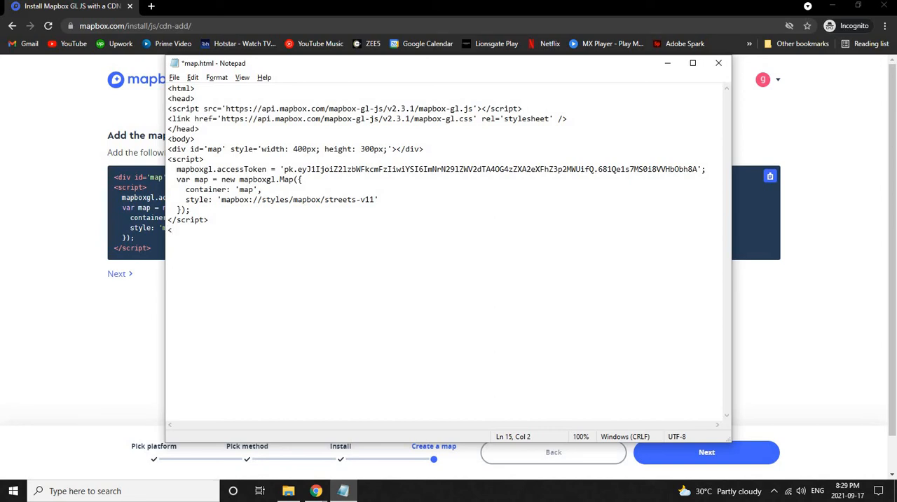
type("/")
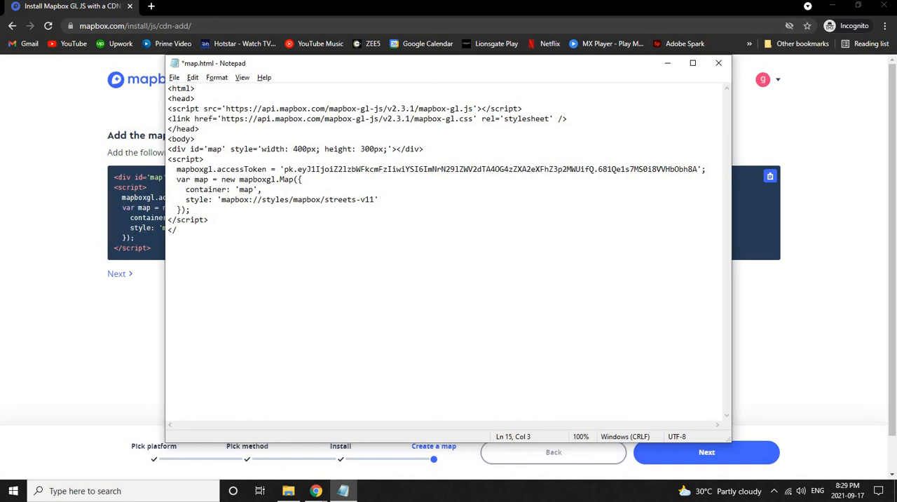
type("body>")
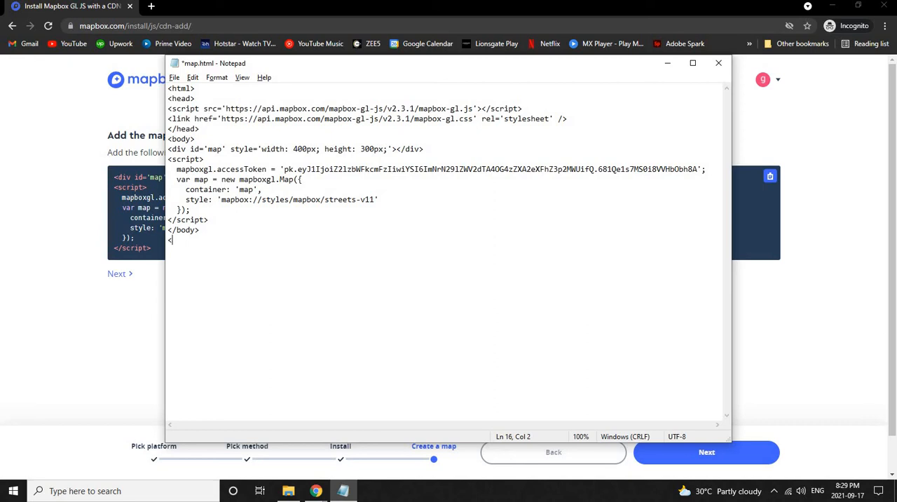
type("/")
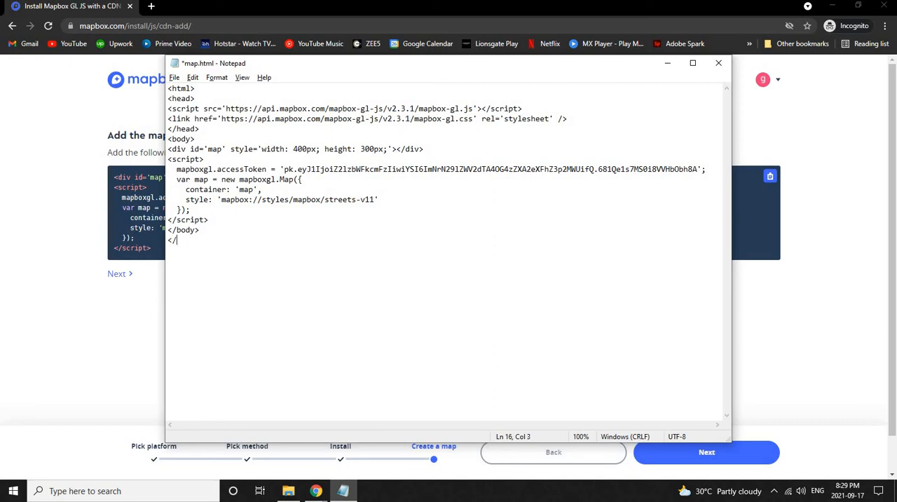
type("htm")
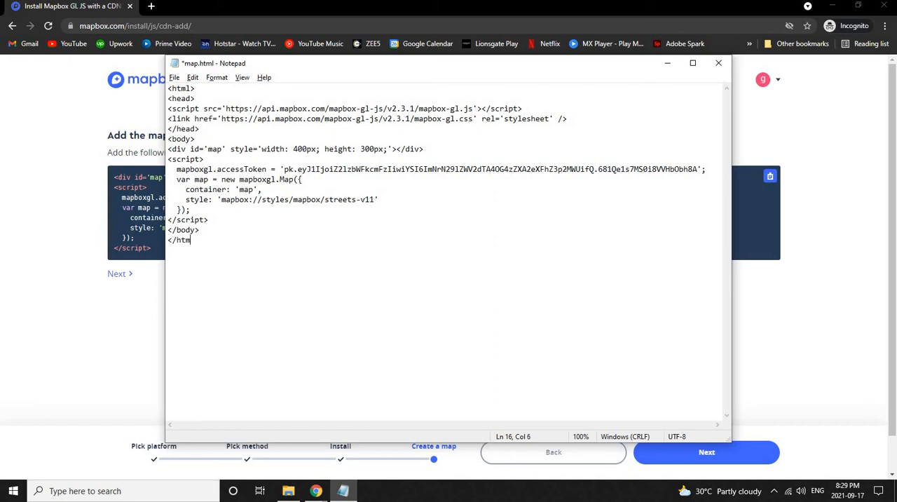
type("l>")
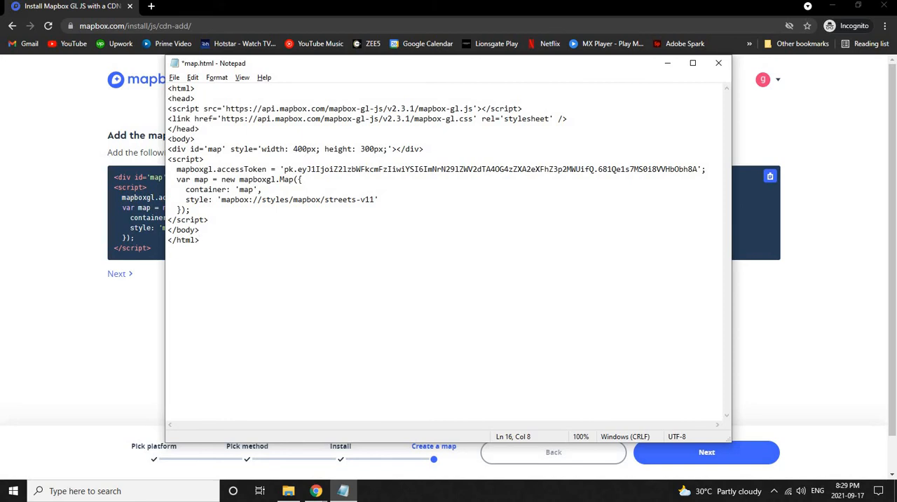
left_click(173, 77)
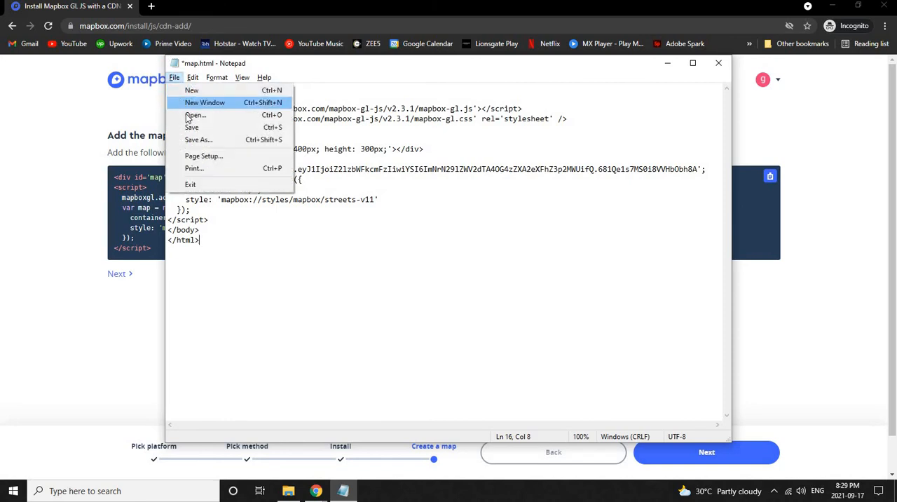
left_click(191, 128)
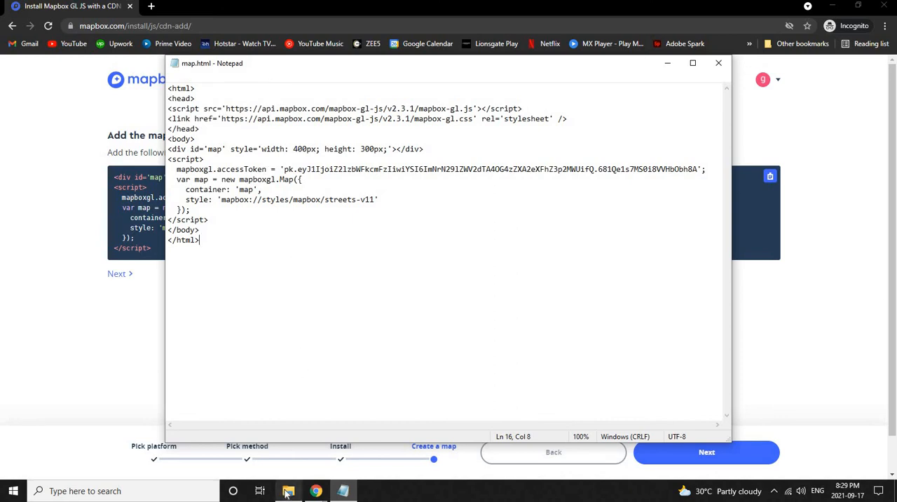
Open the saved map.html in Chrome and pan the rendered Mapbox streets map north toward Europe.
left_click(289, 490)
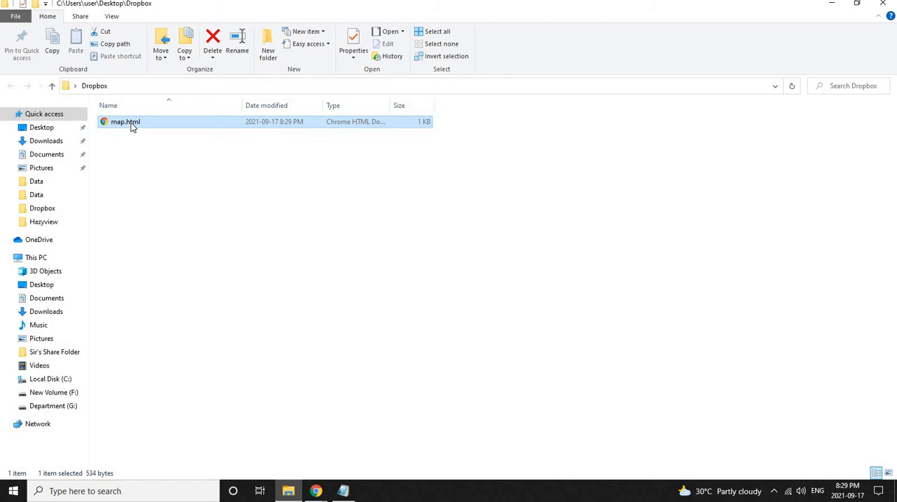
mouse_move(317, 490)
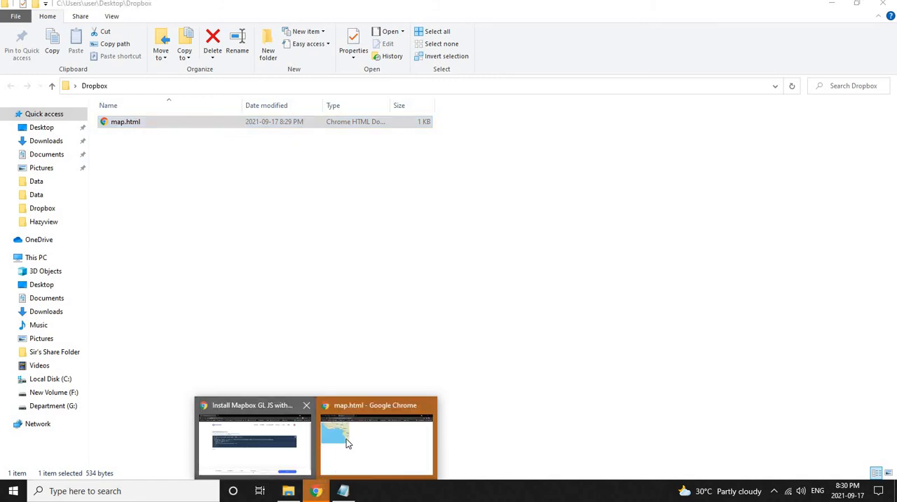
left_click(376, 441)
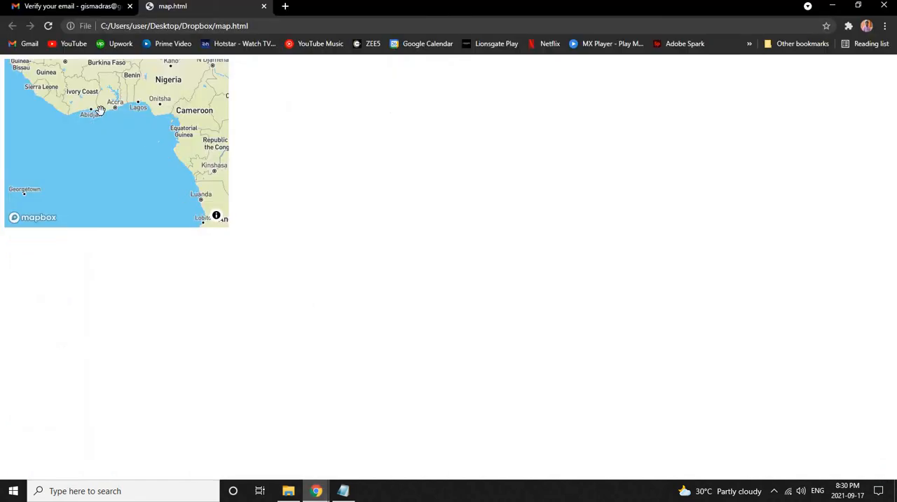
left_click_drag(98, 110, 86, 99)
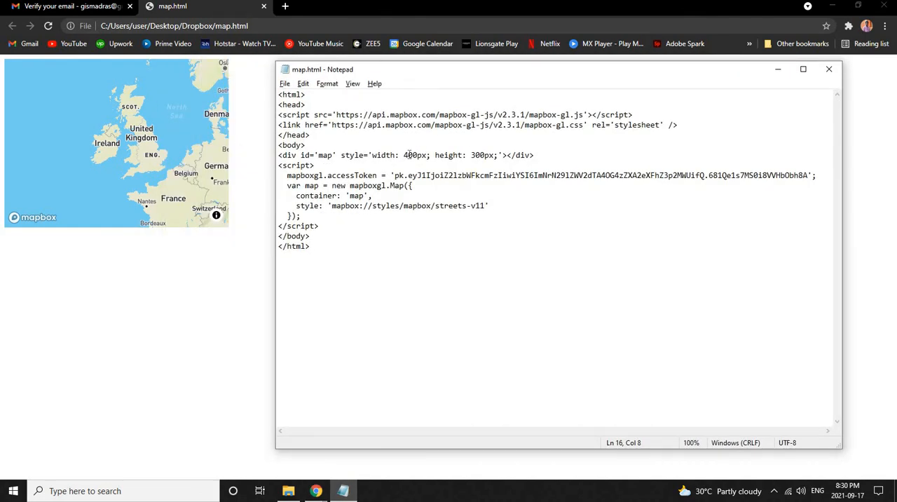
Resize the map div in map.html to 800px wide by 600px tall and save.
left_click(404, 155)
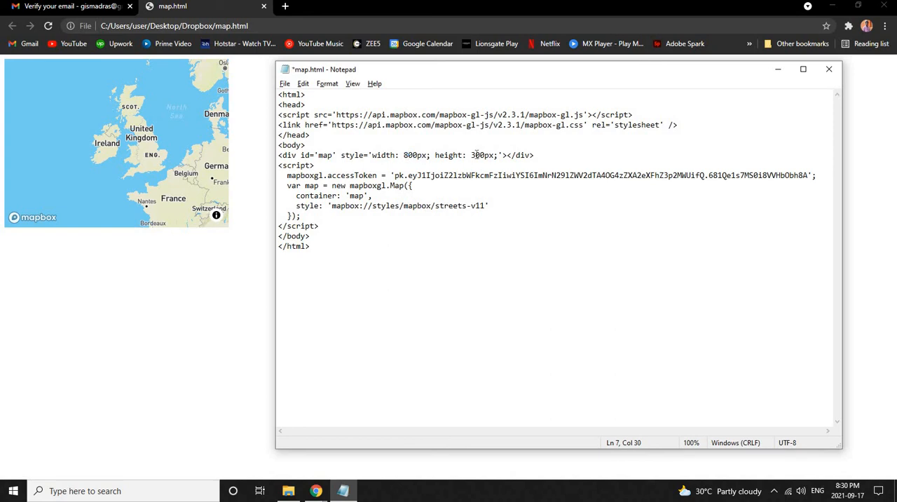
type("600px")
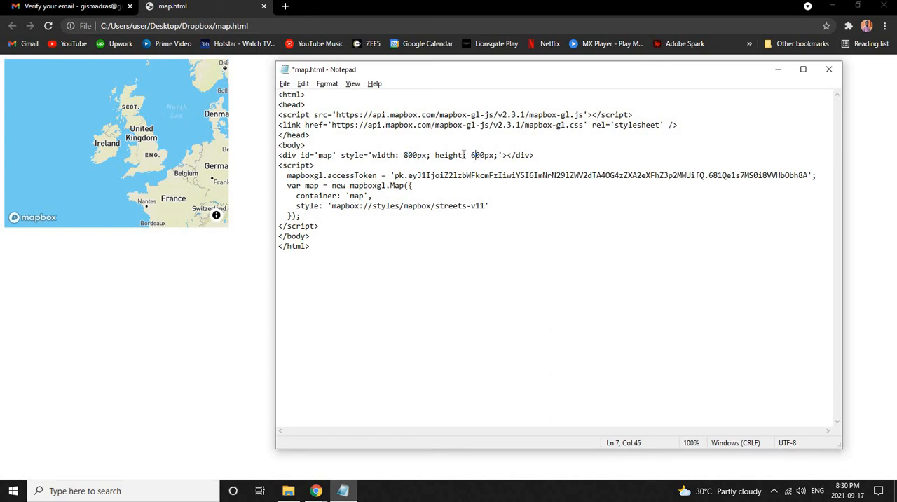
left_click(284, 84)
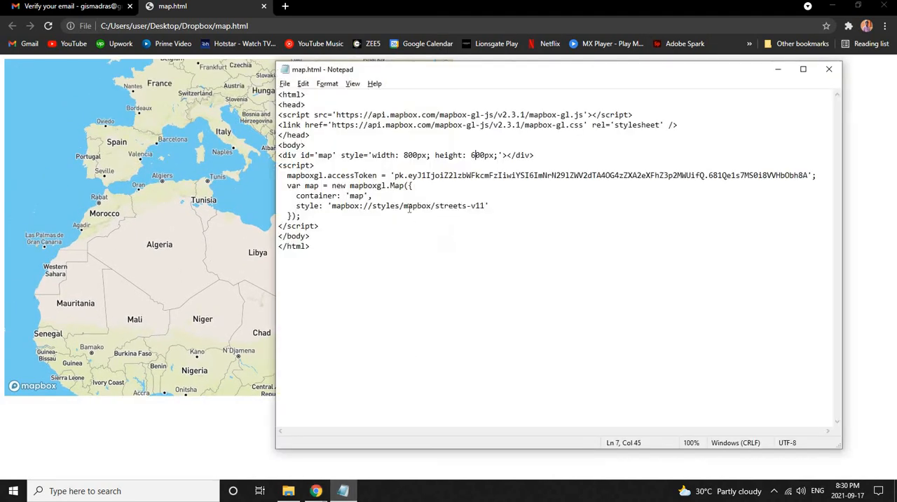
double_click(409, 156)
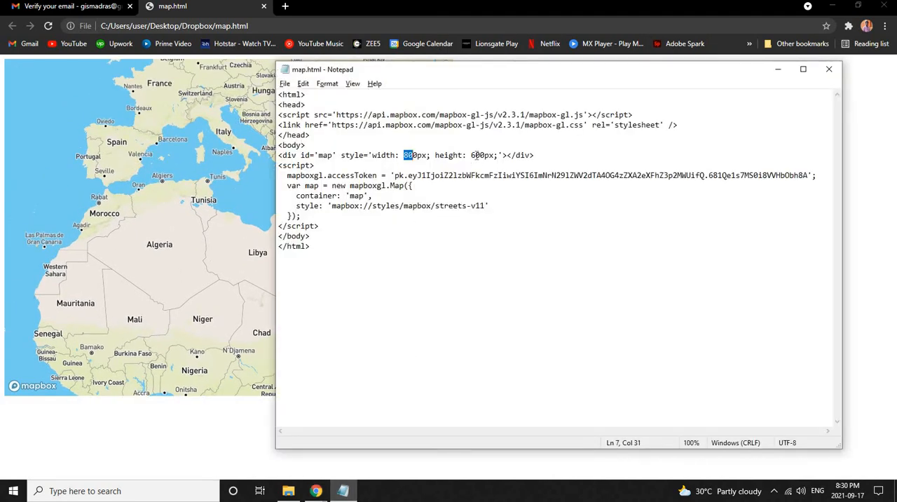
double_click(479, 156)
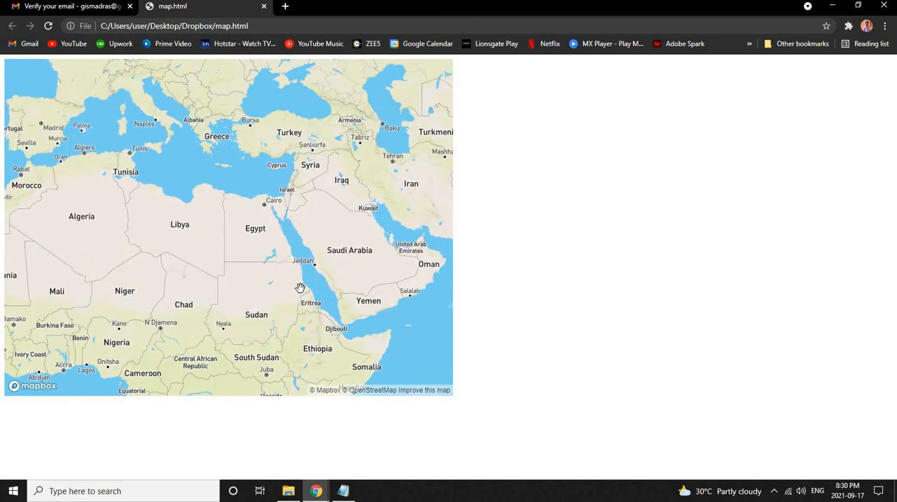
Pan the enlarged map north from the Middle East up to Iceland and Scandinavia.
left_click_drag(300, 287, 252, 154)
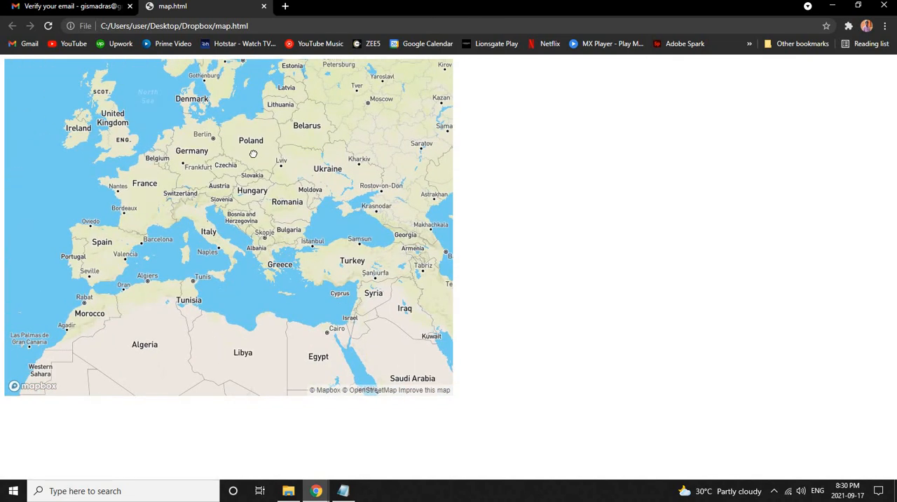
left_click_drag(253, 153, 207, 118)
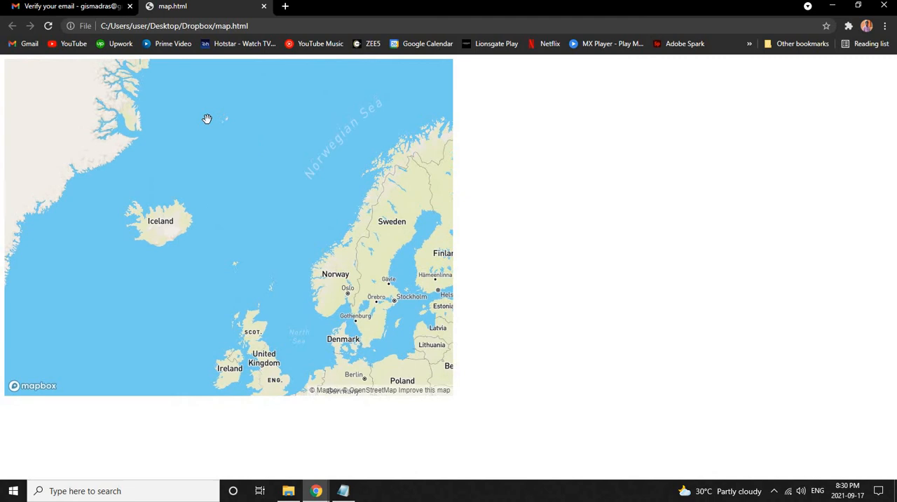